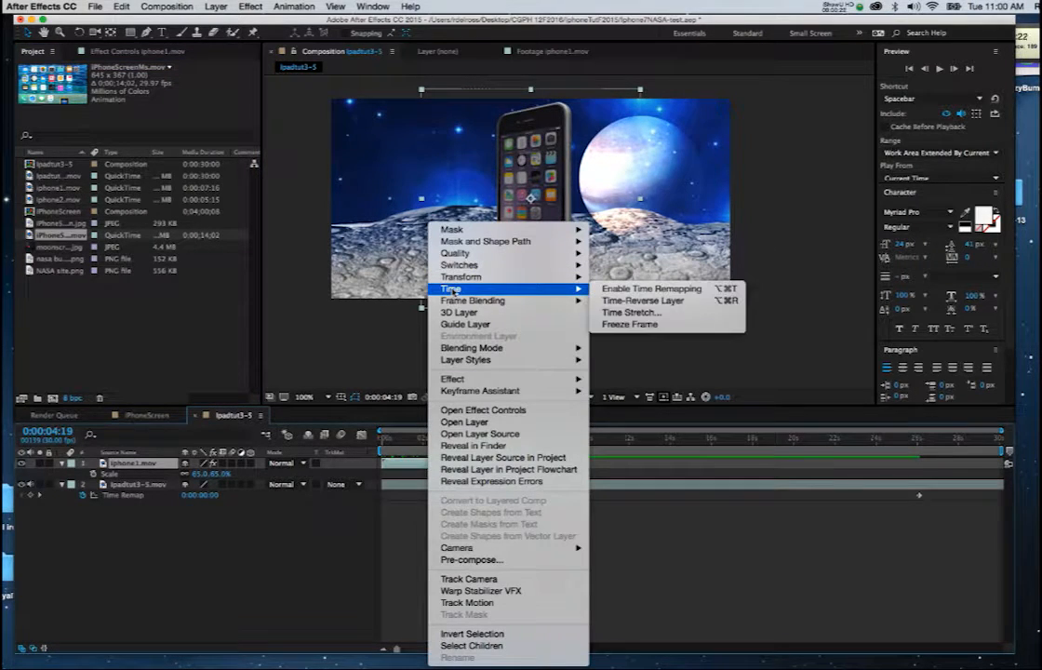
Enable Time Remapping on the iPhone layer via Time > Enable Time Remapping.
click(651, 288)
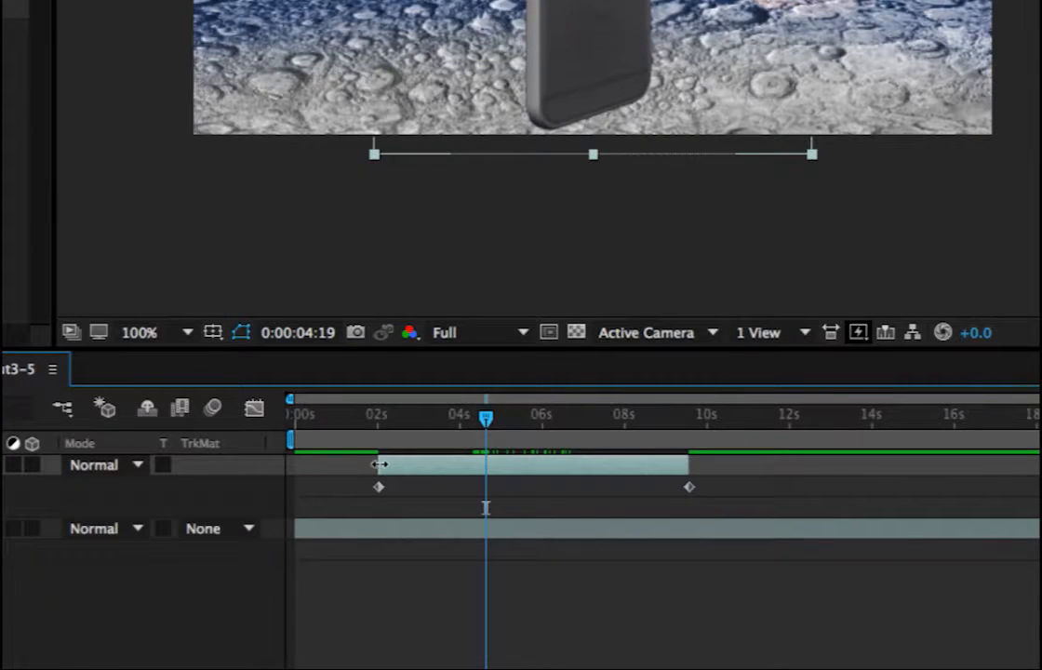
Stretch the iPhone layer from the composition start to past sixteen seconds, holding end frames.
drag(364, 465, 297, 465)
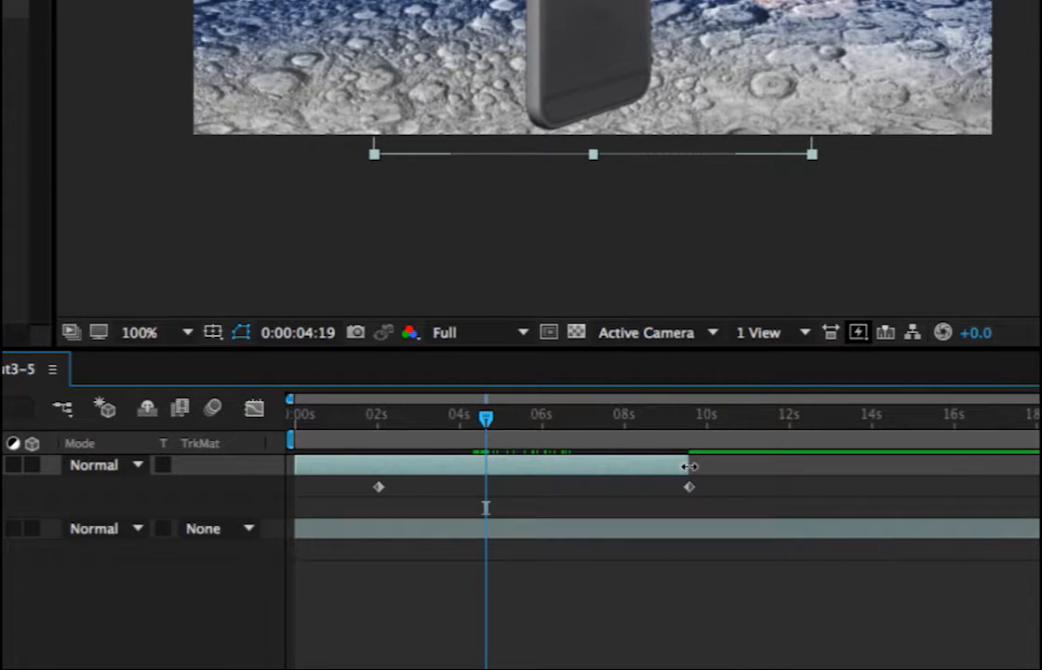
drag(688, 465, 1009, 465)
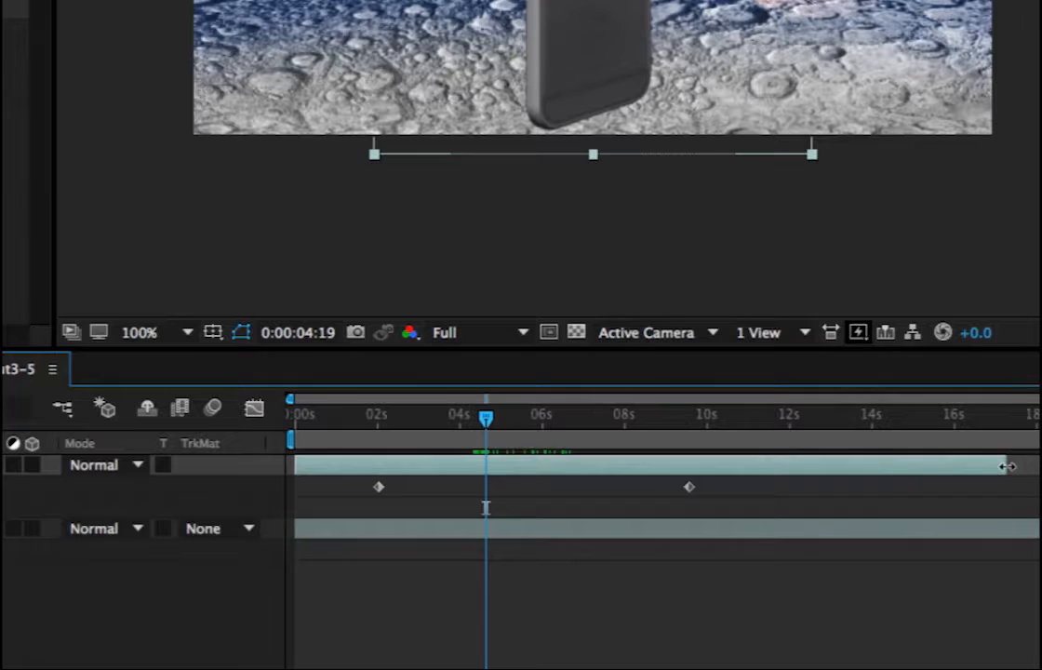
mouse_move(618, 429)
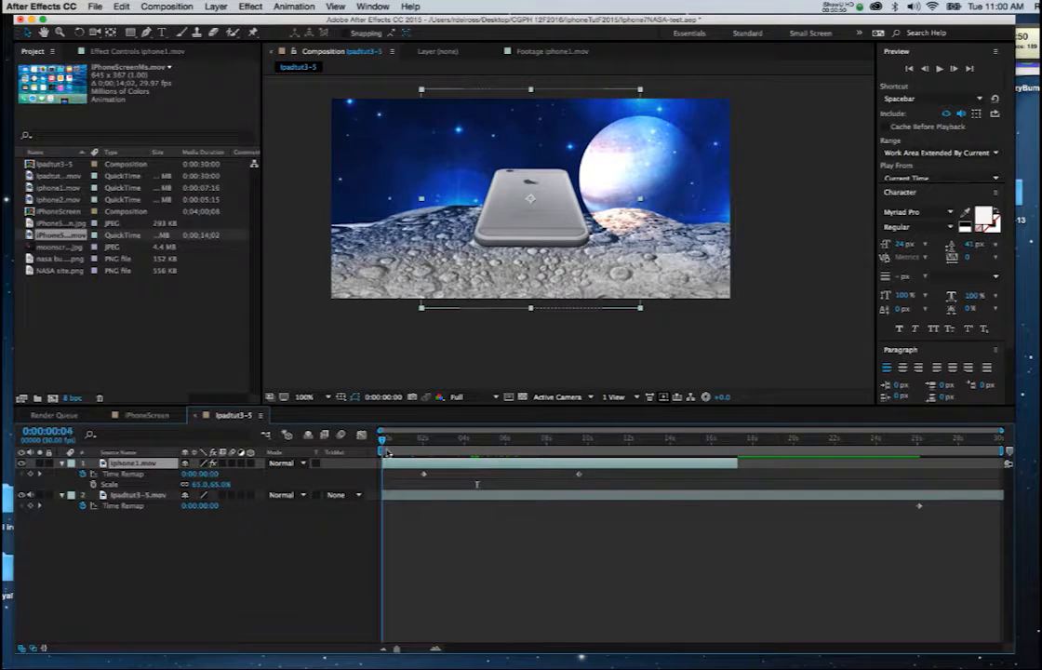
Scrub to about twelve seconds where the phone faces forward showing its home screen.
click(428, 438)
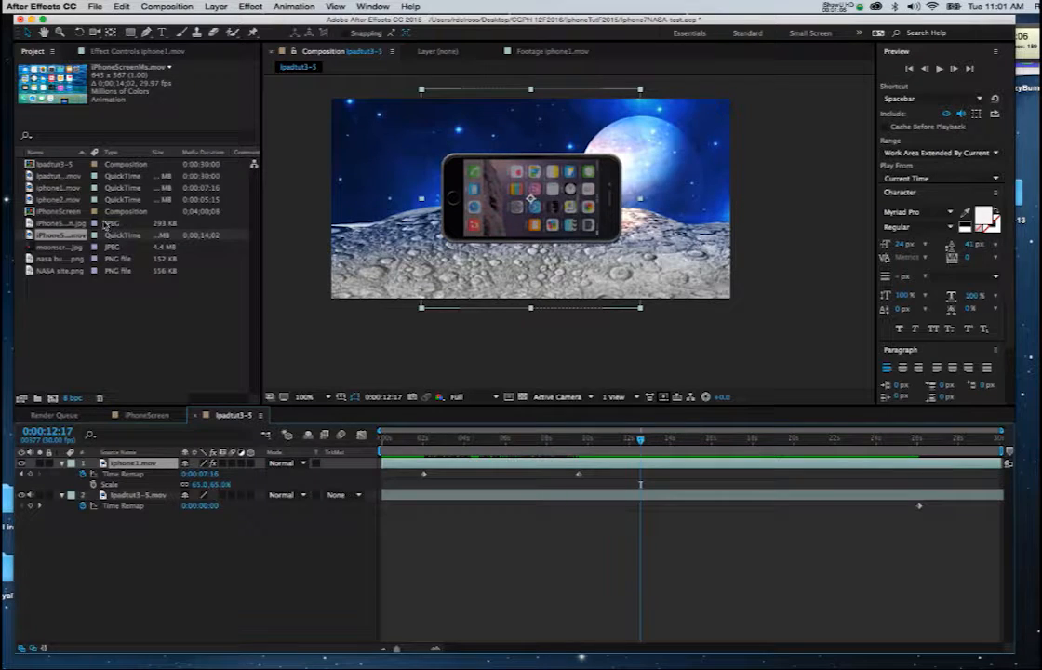
Place the iPhone screen movie from the Project panel as a new layer above the phone.
click(60, 174)
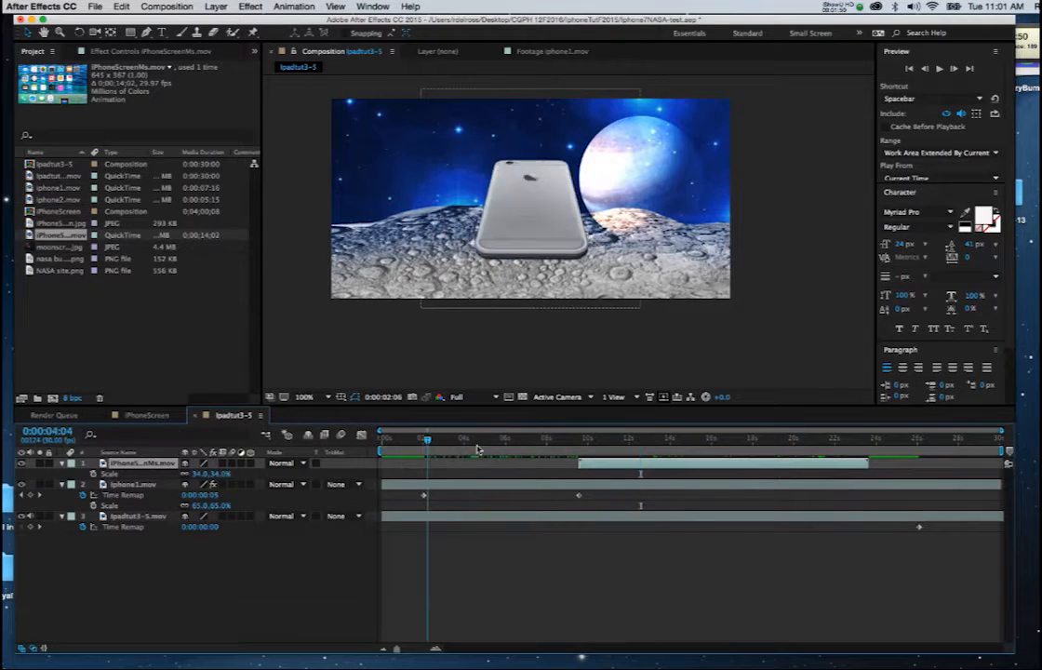
click(628, 439)
text(119)
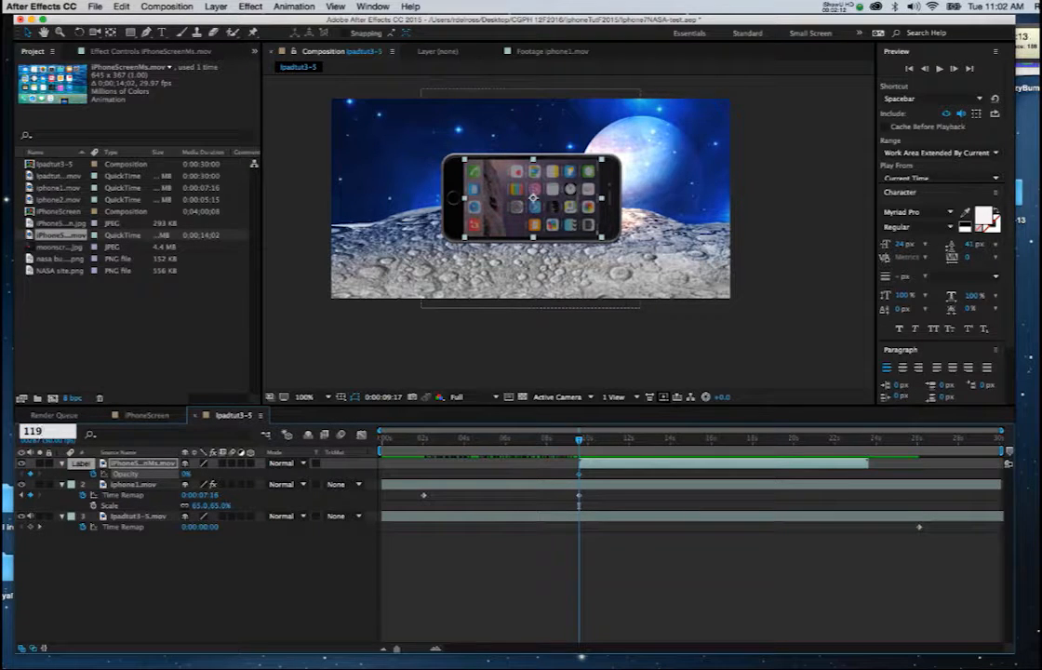
Reveal the screen movie layer's Opacity and keyframe it for a fade-in.
click(673, 438)
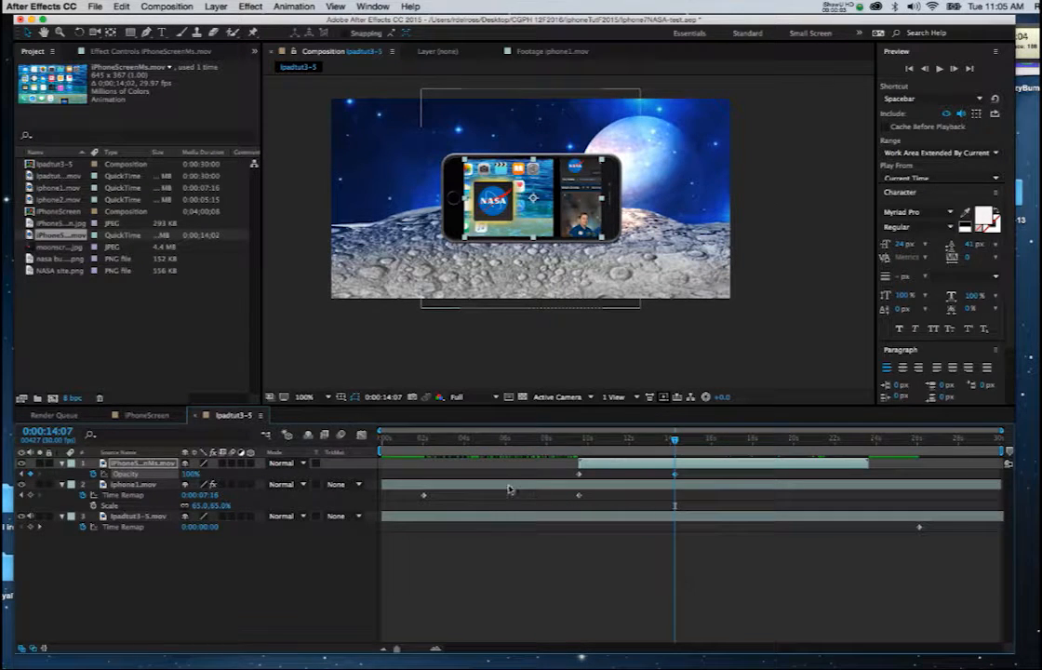
Select the screen movie layer and move to its end around twenty-two seconds.
click(134, 483)
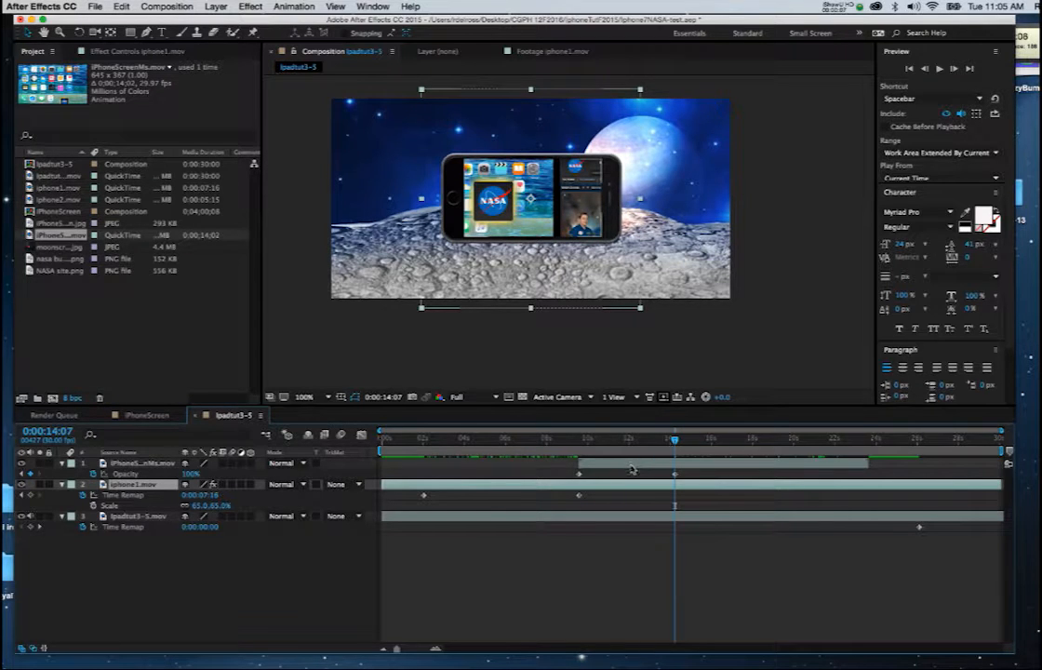
click(145, 463)
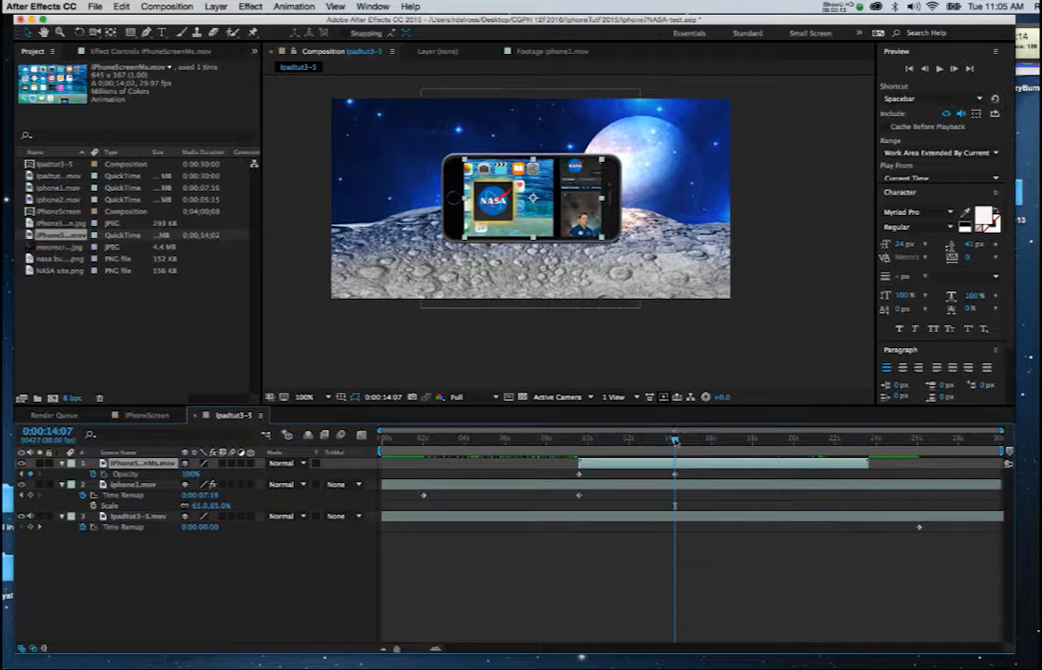
click(837, 437)
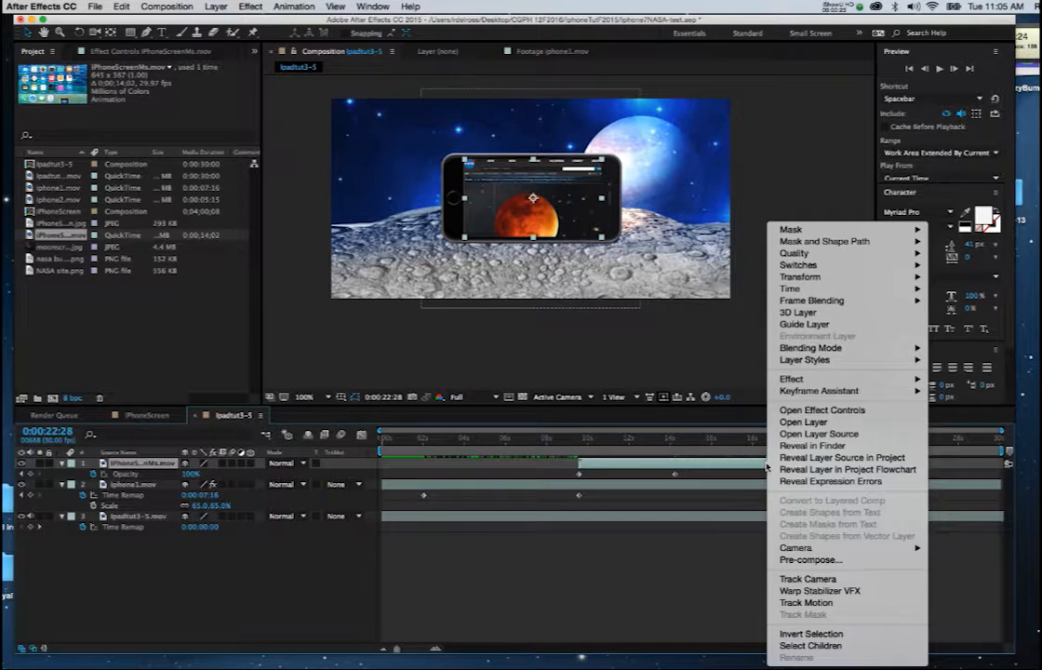
mouse_move(811, 300)
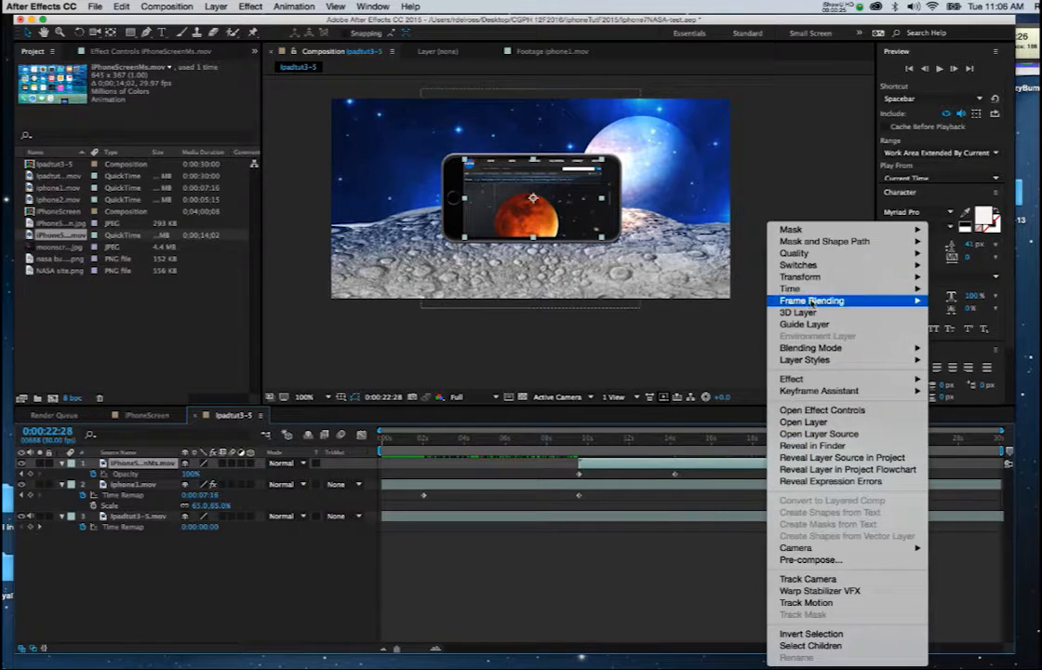
mouse_move(789, 288)
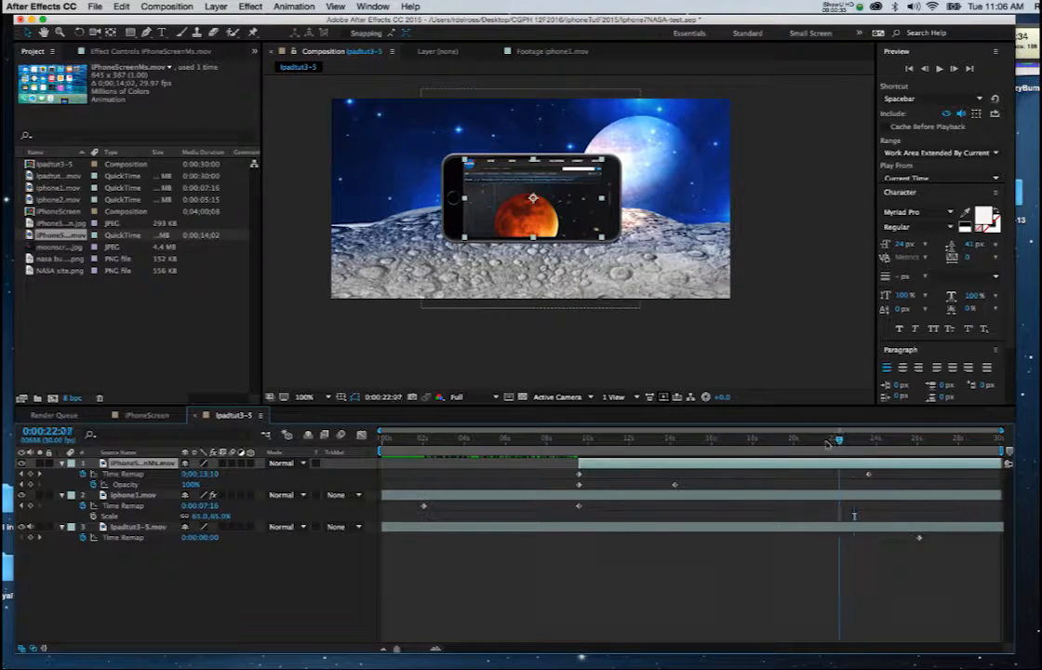
Keyframe Time Remap at the last frame and extend the screen movie toward twenty-seven seconds.
click(872, 438)
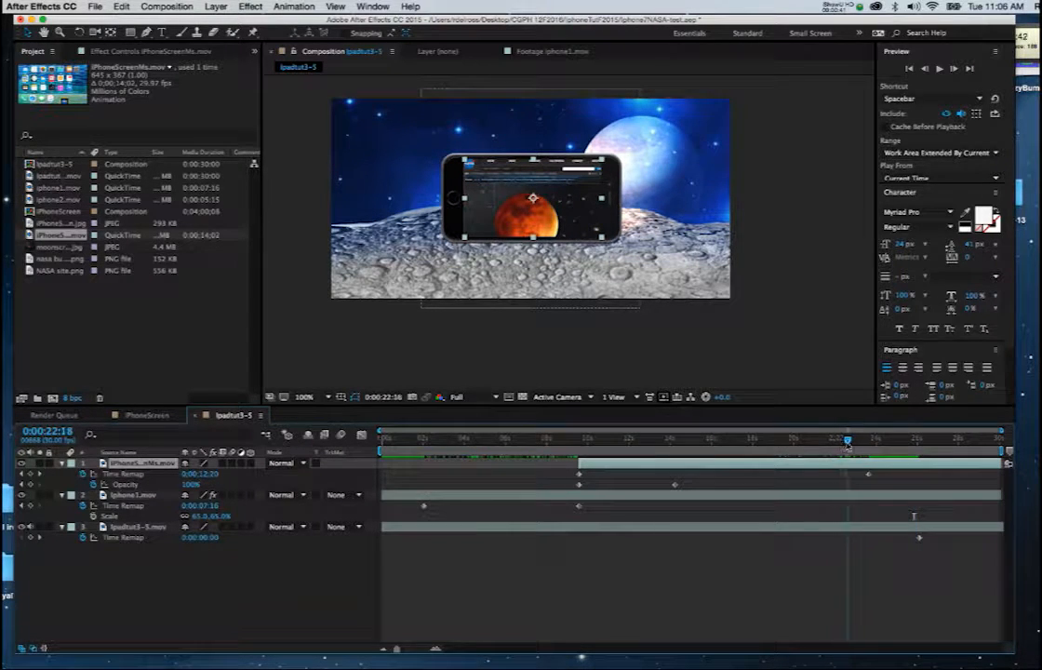
click(945, 439)
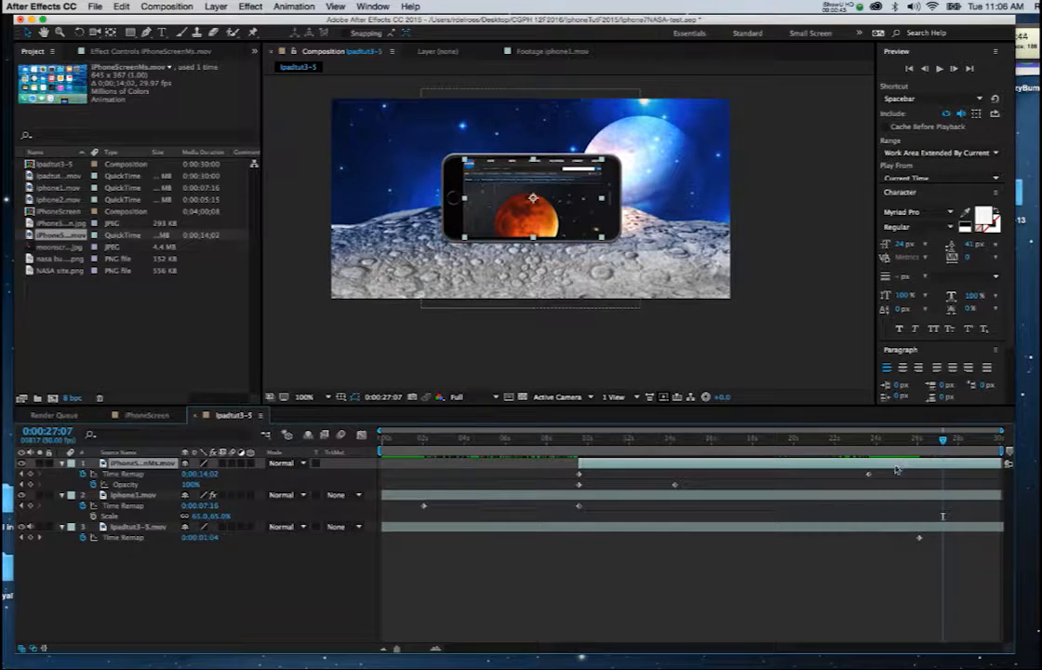